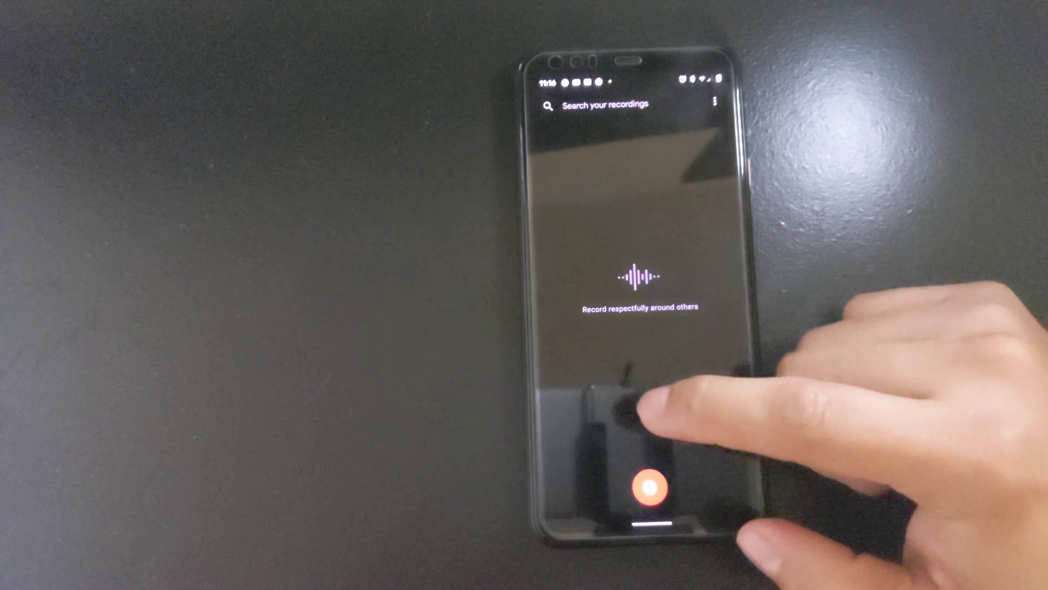
Step: Start a recording with live English transcription of the spoken Pixel 4 XL review
click(646, 487)
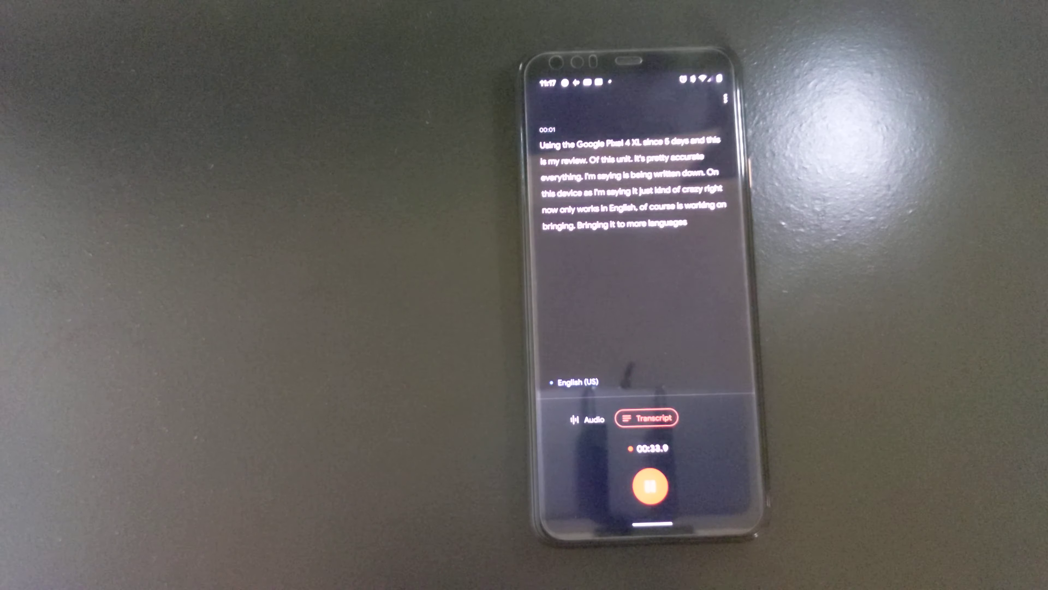
Step: Pause the review recording and grant Recorder location access for saved recordings
click(650, 486)
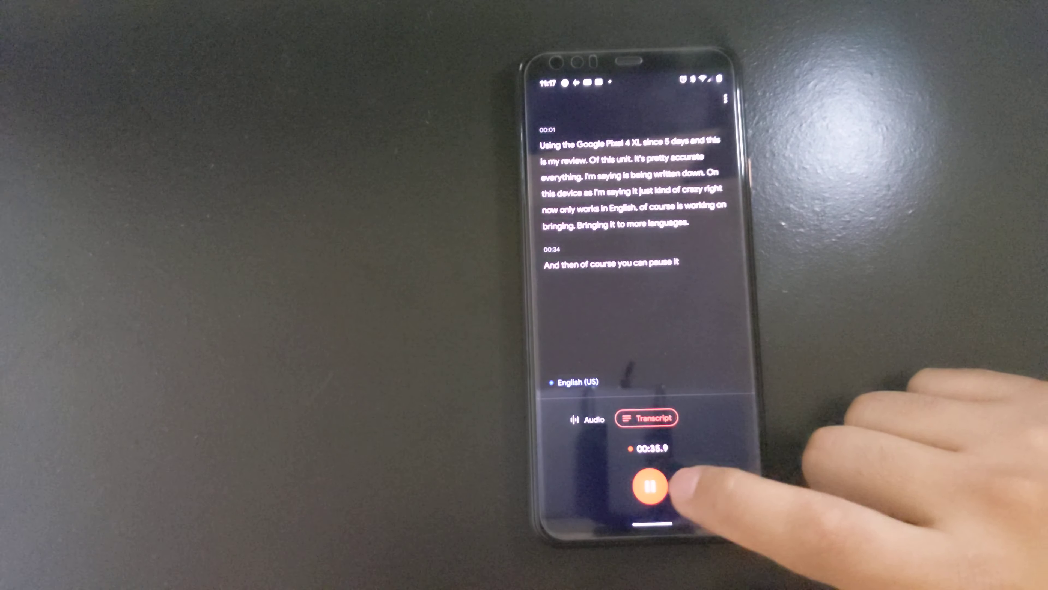
click(648, 486)
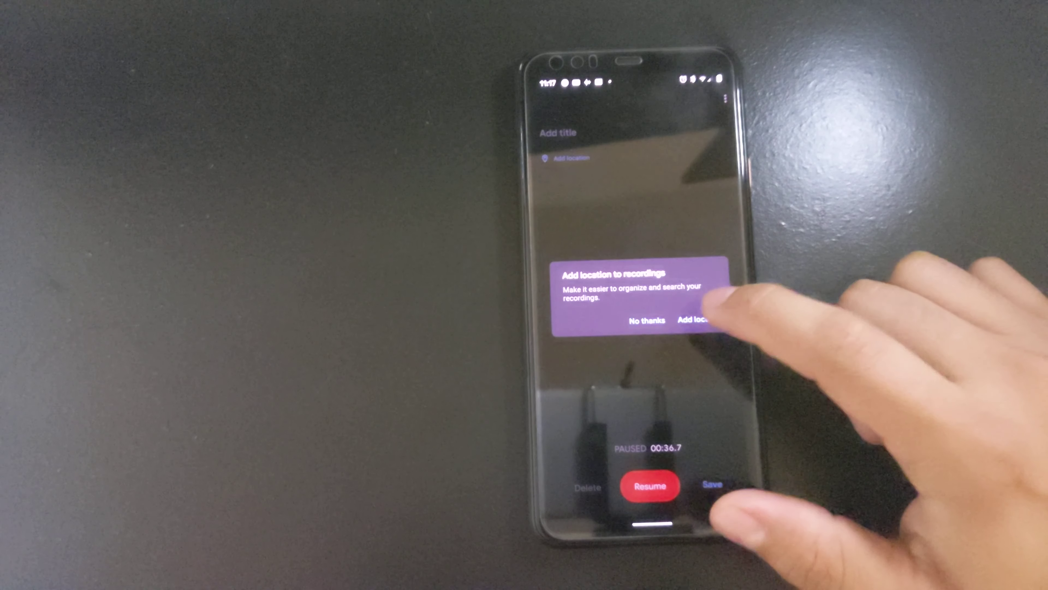
click(697, 320)
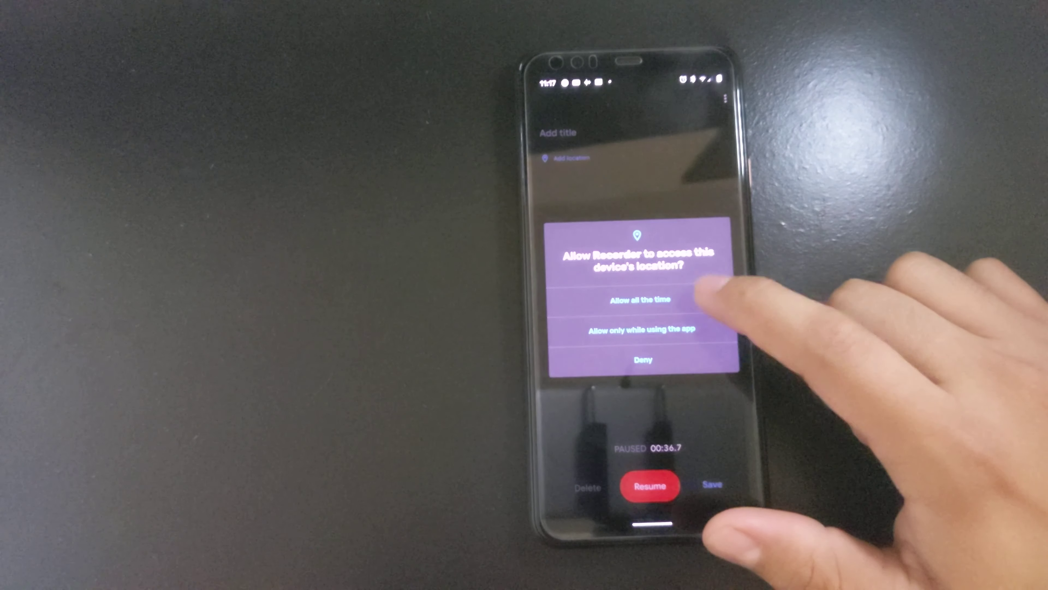
click(641, 299)
text(pixel)
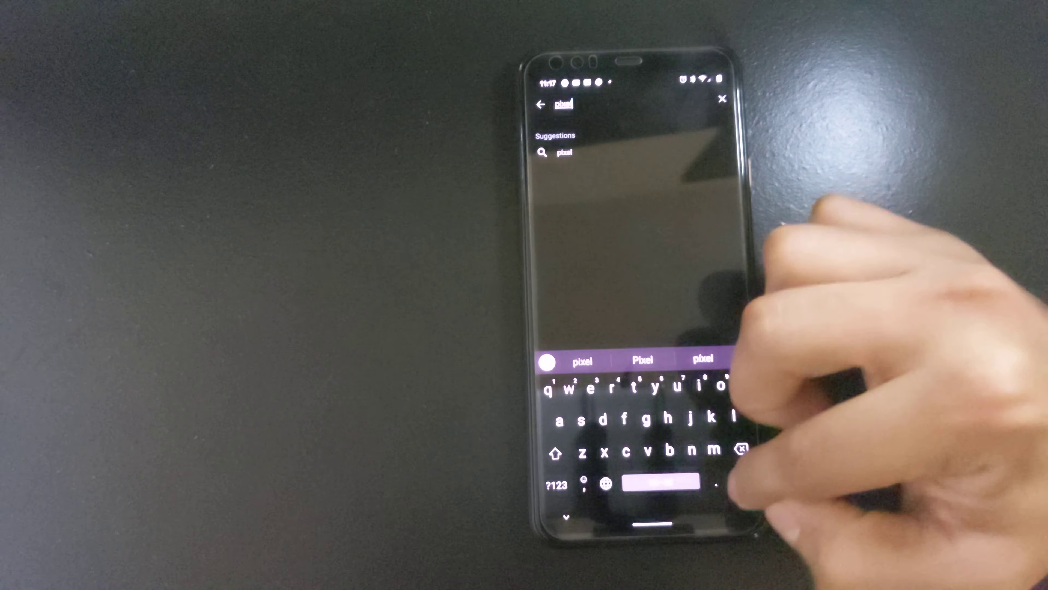
Step: Run the 'pixel' search and open its single matching recording in Audio view
click(650, 483)
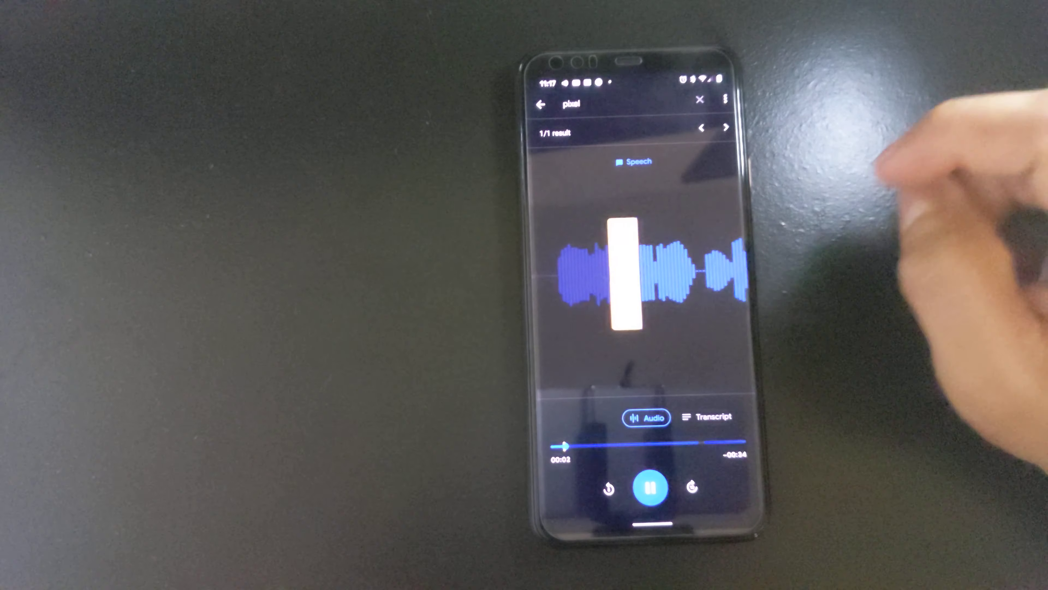
click(649, 487)
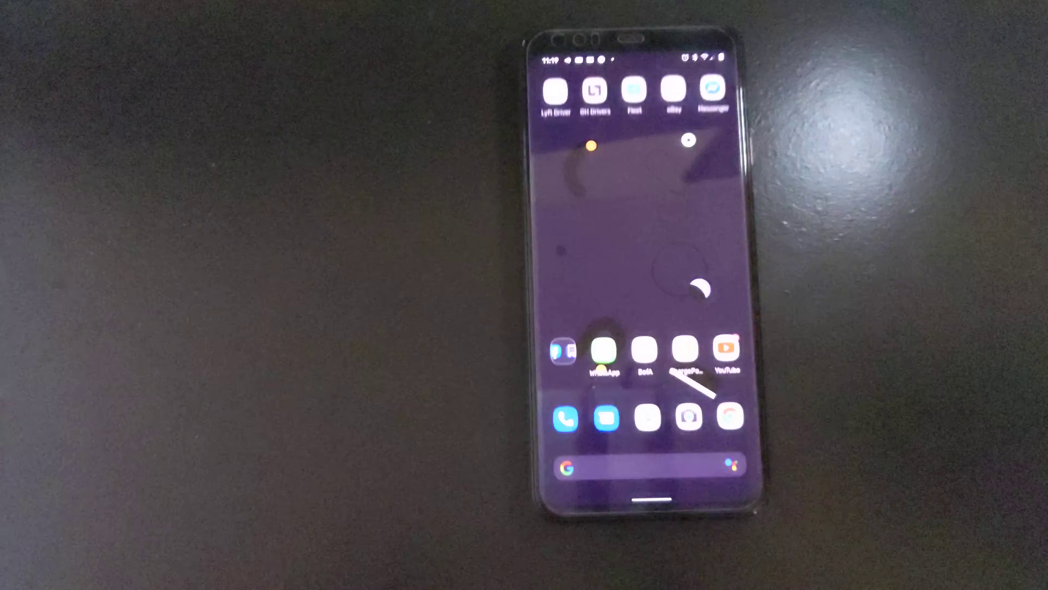
Step: Leave Recorder for the home screen and bring up the app drawer
scroll(left, 3)
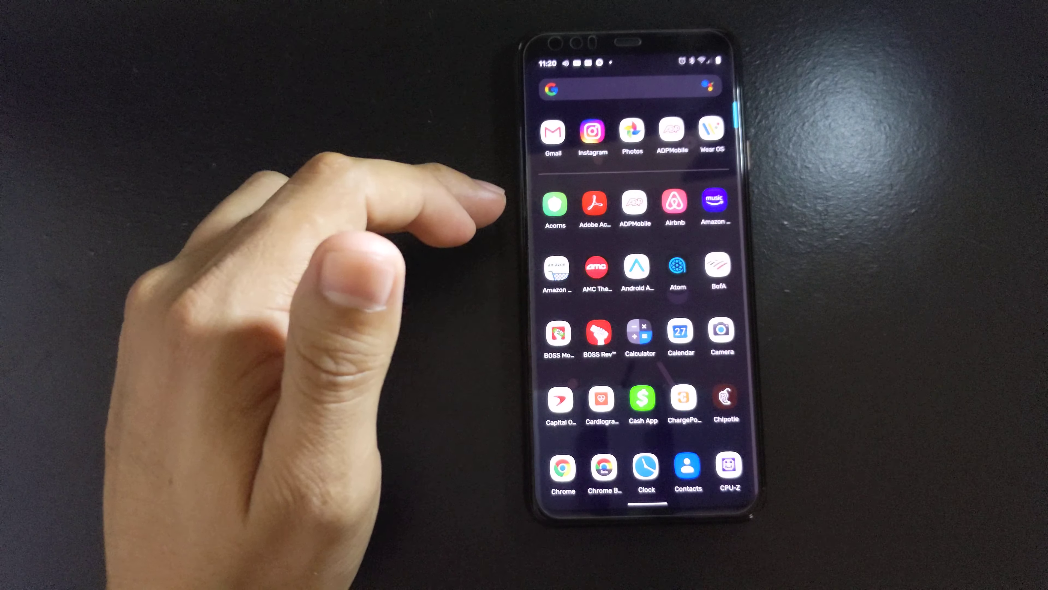
Step: Launch Acorns from the app drawer to its welcome screen
click(553, 202)
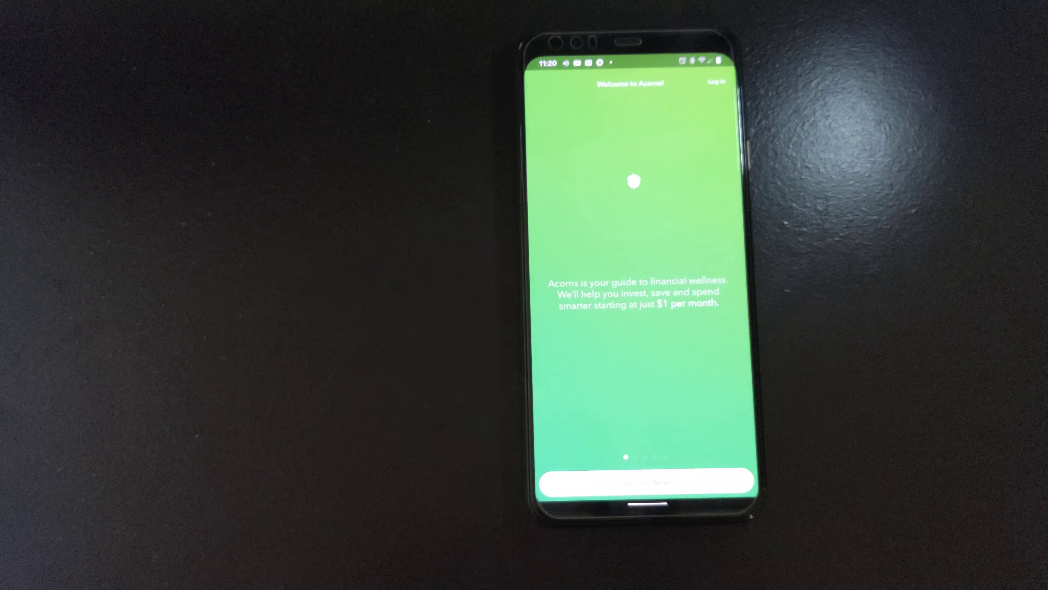